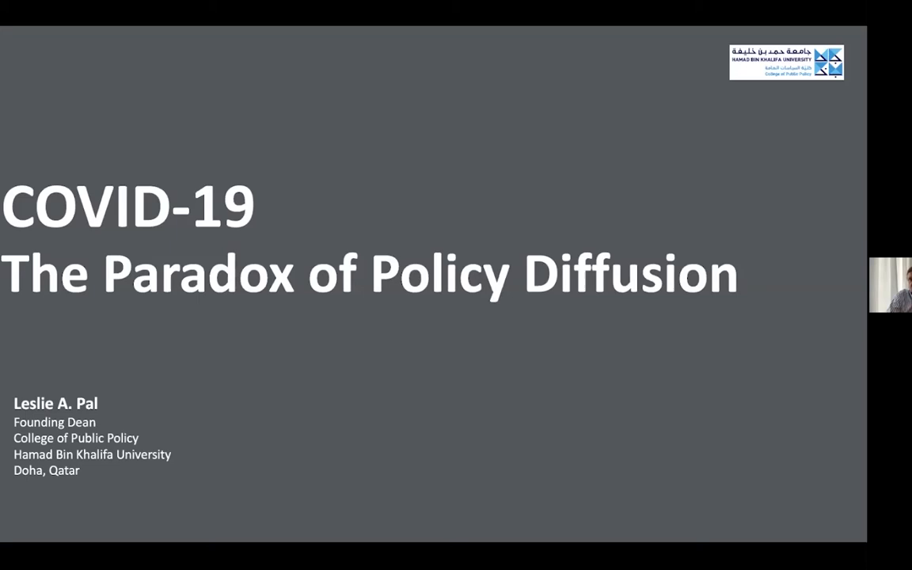
pyautogui.moveTo(487, 326)
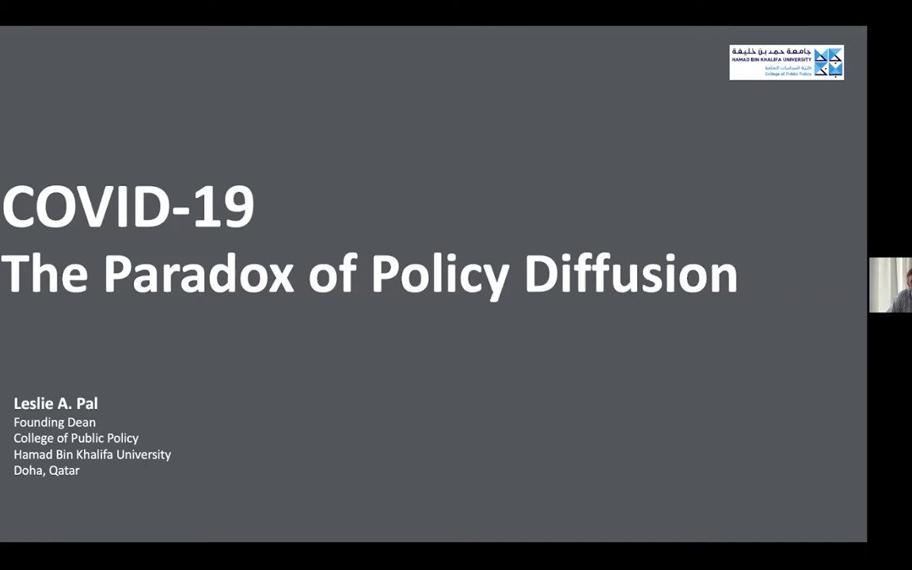
# - Move forward one slide to the 'Tracking the Virus' comparison of the WHO dashboard and Johns Hopkins tracker
pyautogui.press('Right')
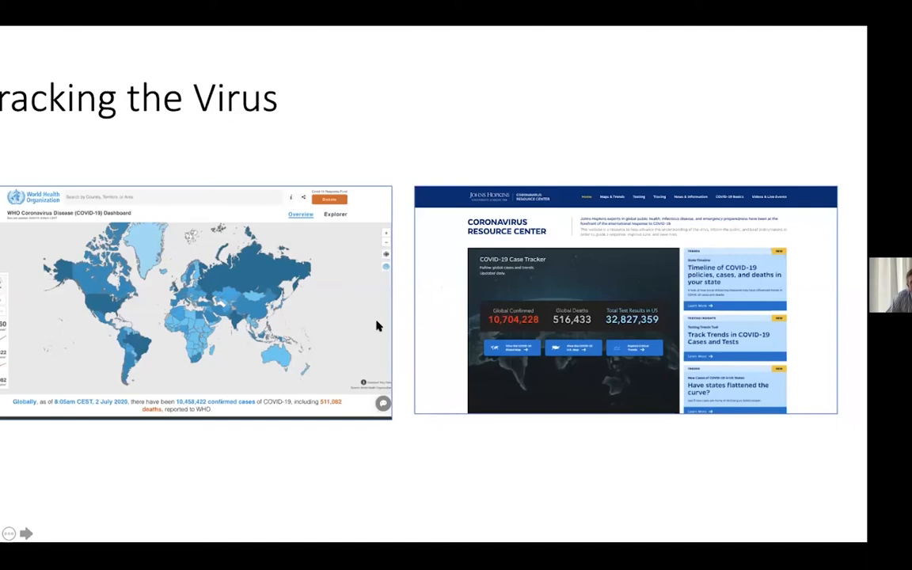
pyautogui.moveTo(278, 266)
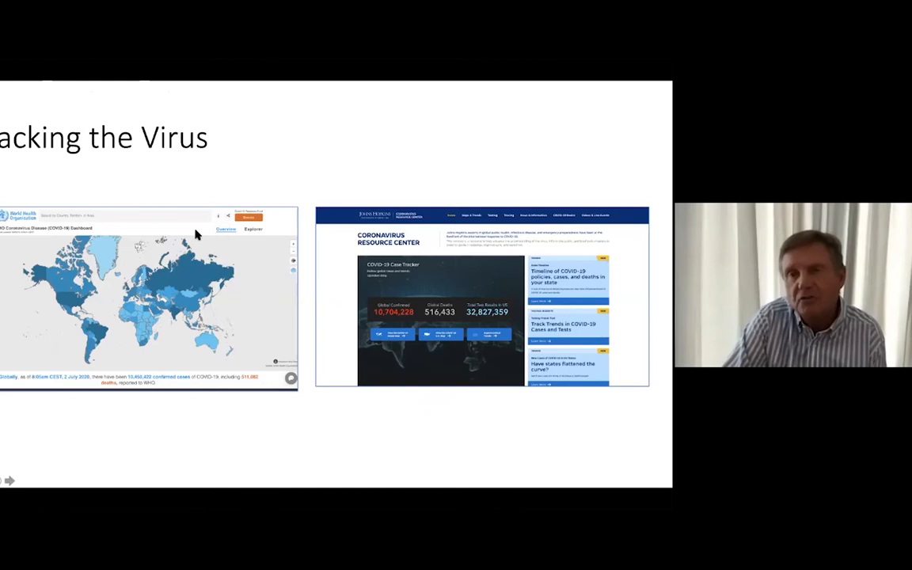
pyautogui.moveTo(281, 304)
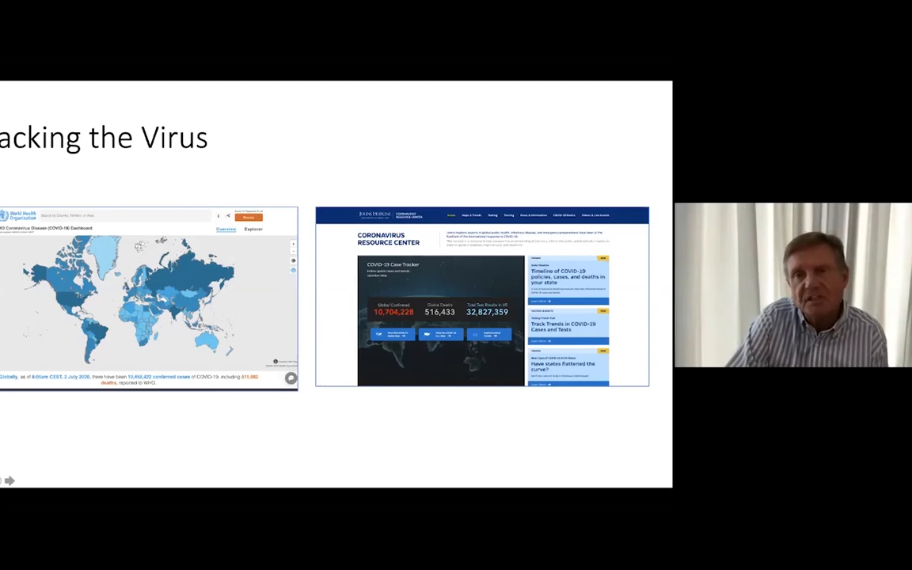
pyautogui.moveTo(450, 285)
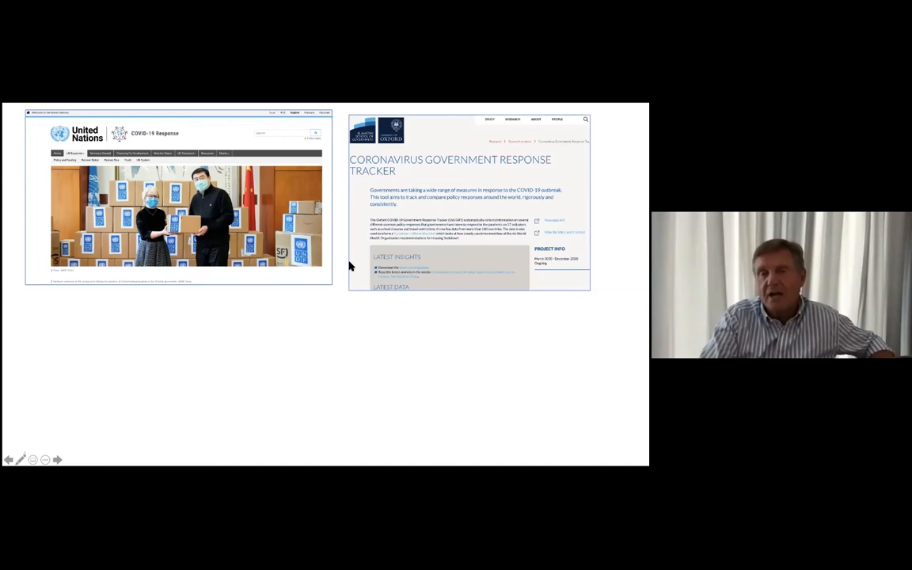
pyautogui.moveTo(440, 307)
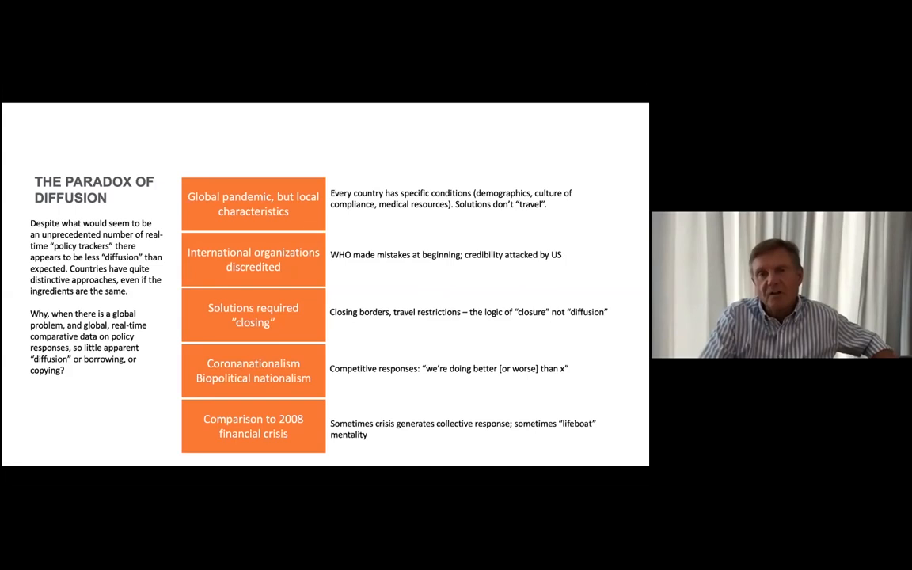
pyautogui.moveTo(375, 276)
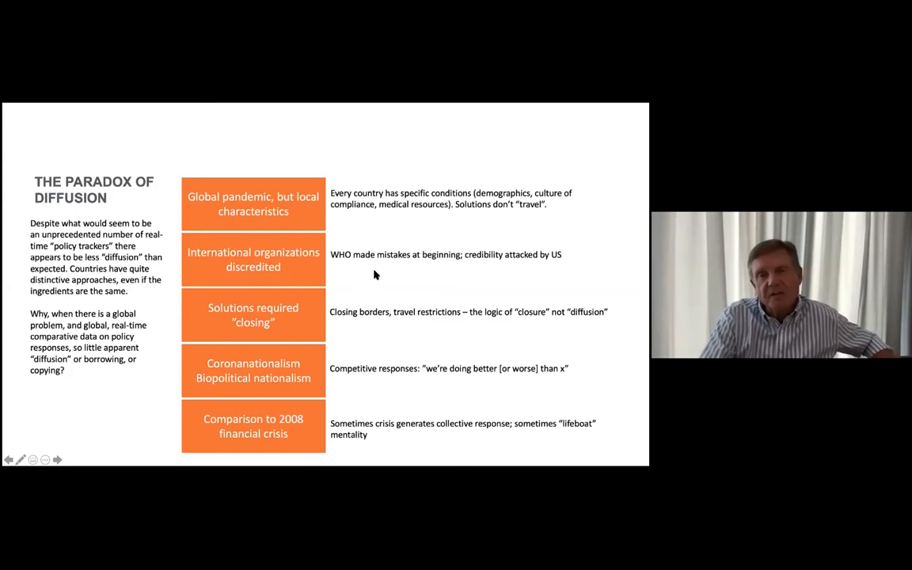
pyautogui.moveTo(426, 269)
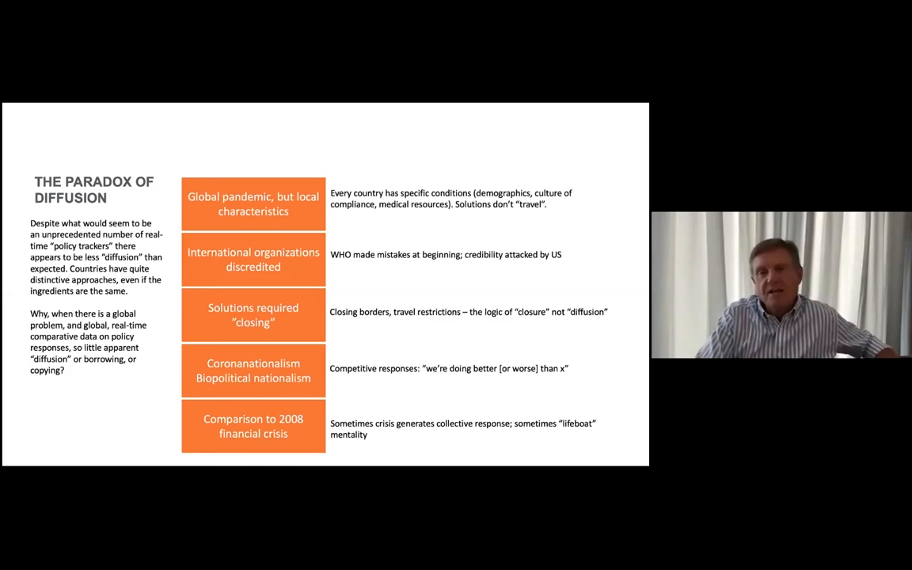
pyautogui.moveTo(389, 418)
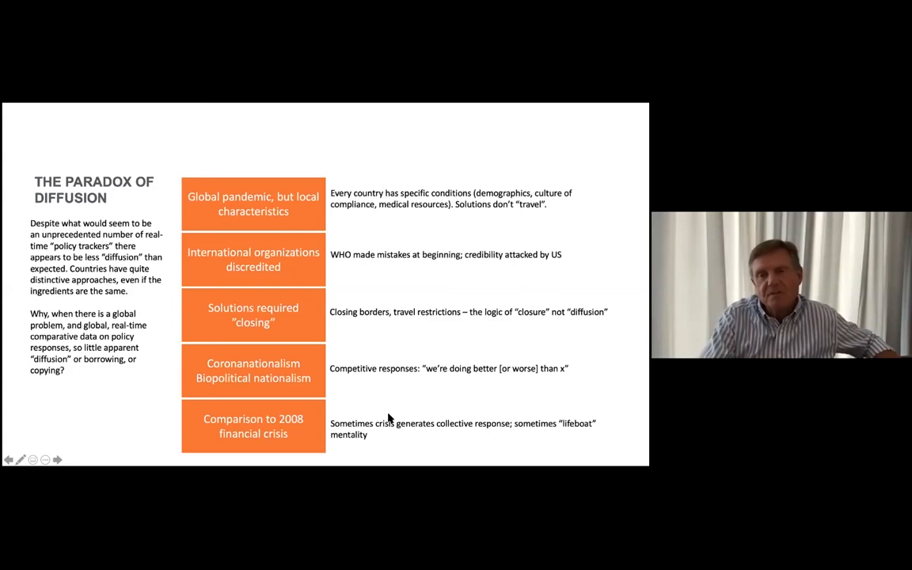